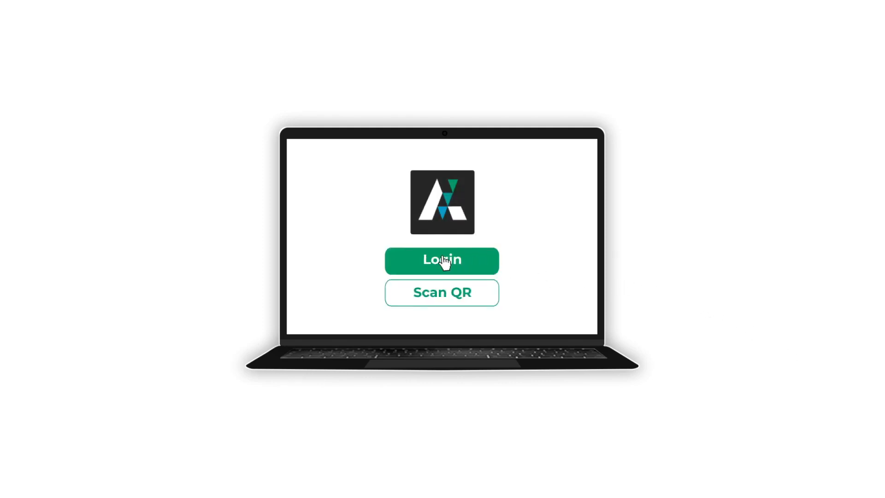
Show the laptop's Afrilas QR sign-in code and launch the Afrilas phone app to scan it.
{"action": "left_click", "coordinate": [442, 261]}
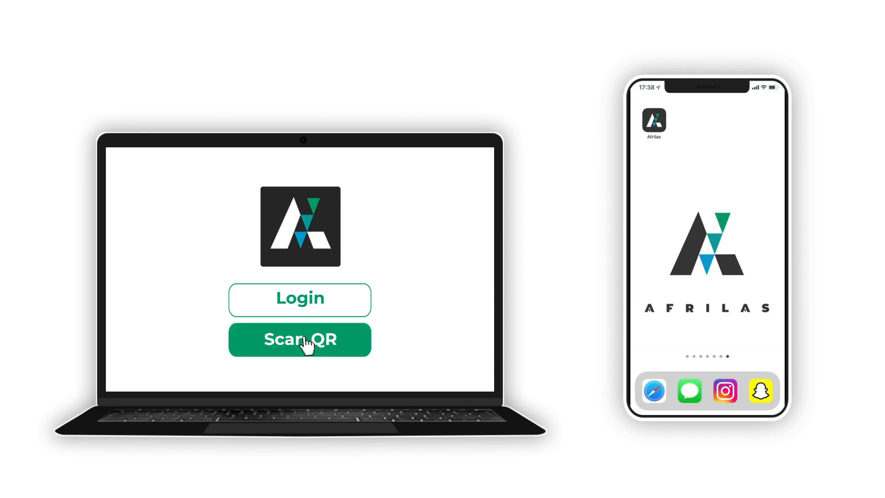
{"action": "left_click", "coordinate": [299, 339]}
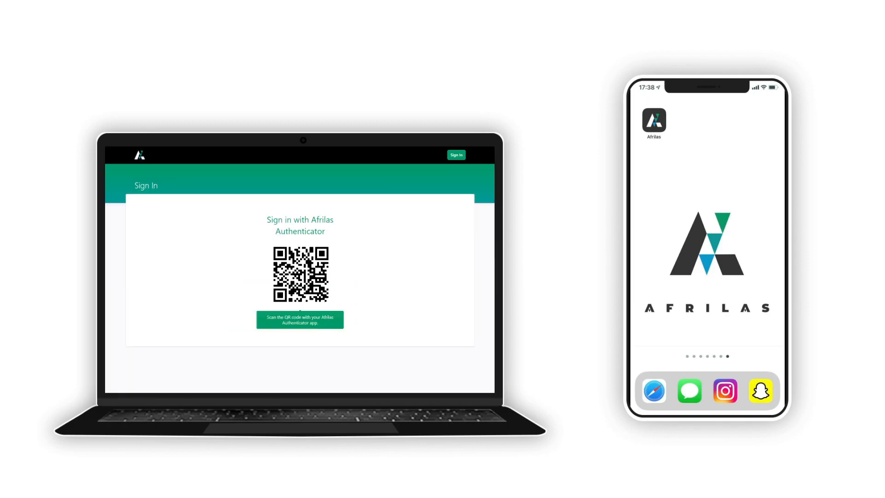
{"action": "left_click", "coordinate": [653, 121]}
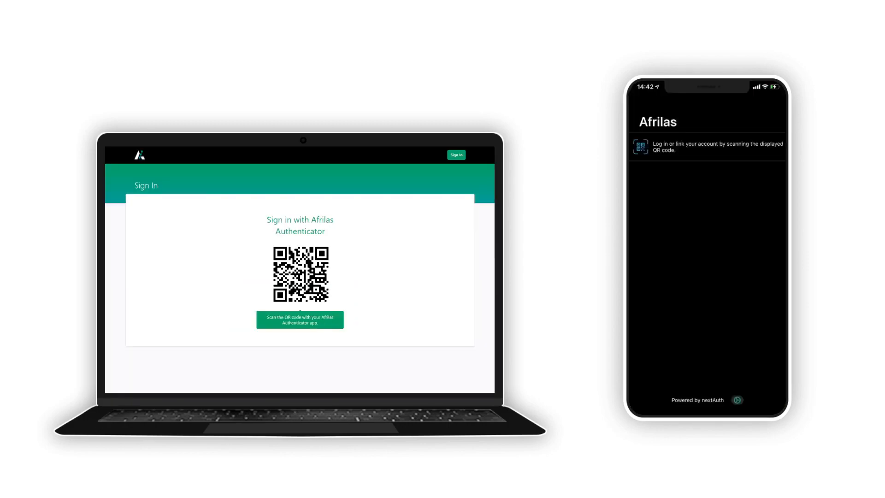